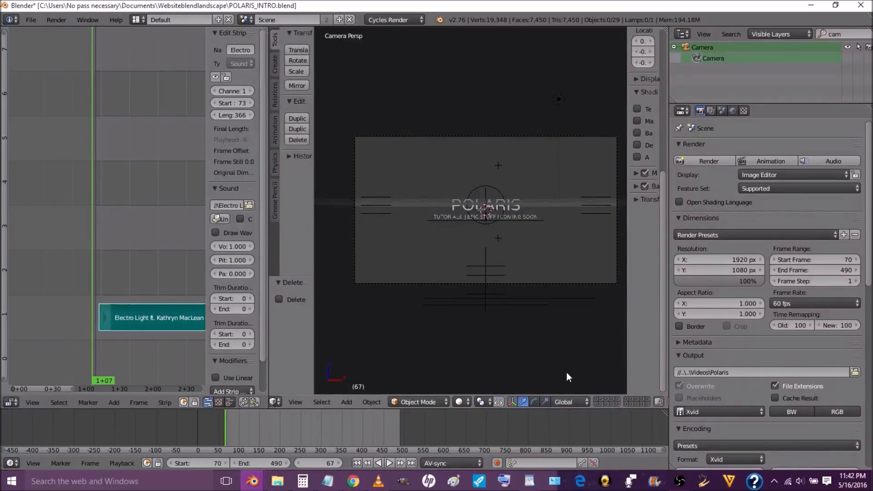
mouse_move(581, 364)
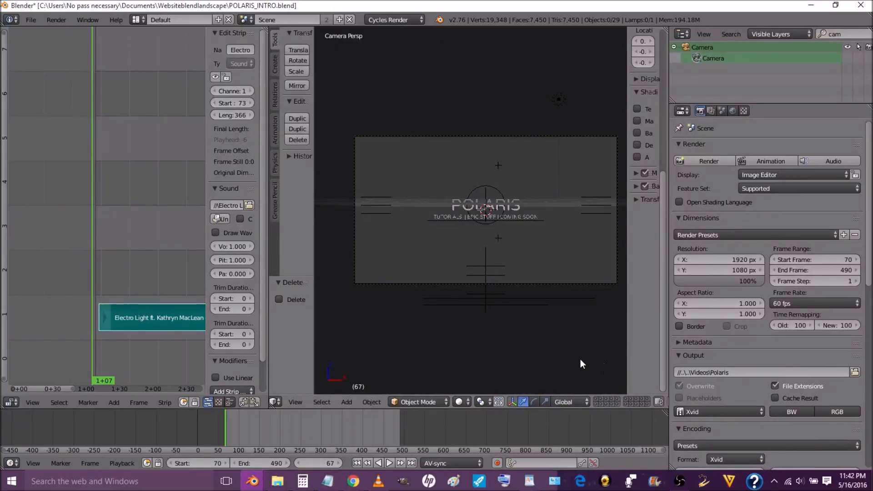
mouse_move(410, 372)
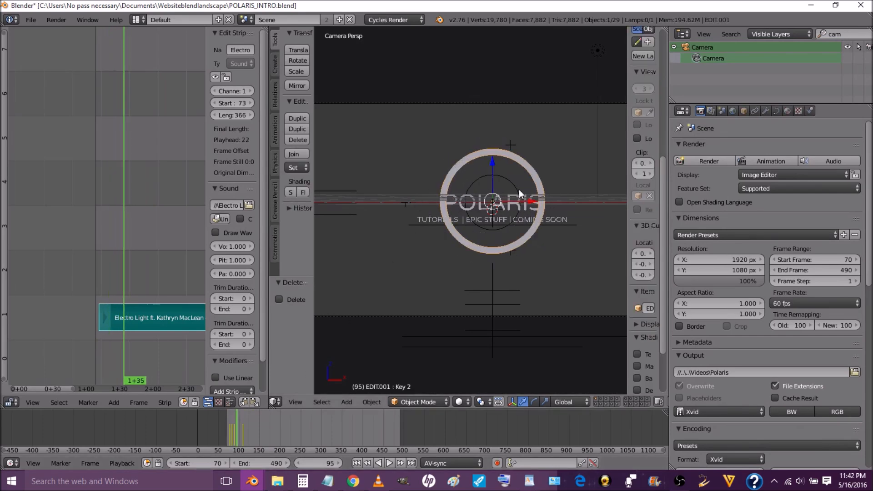
mouse_move(788, 111)
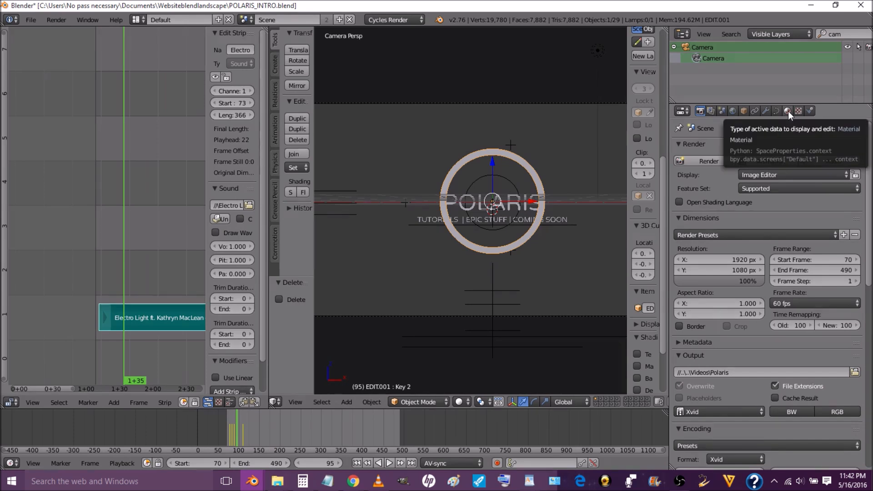
Step: Change the ring's Material.010 emission colour to blue
click(786, 111)
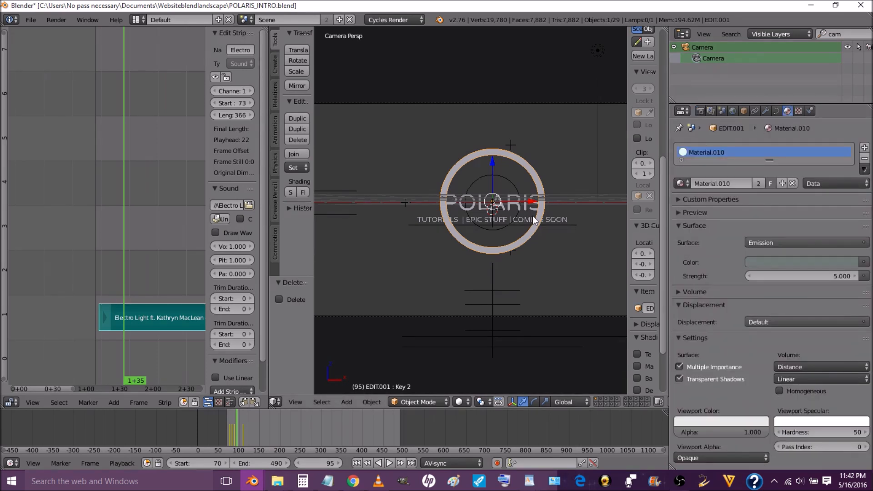
click(805, 262)
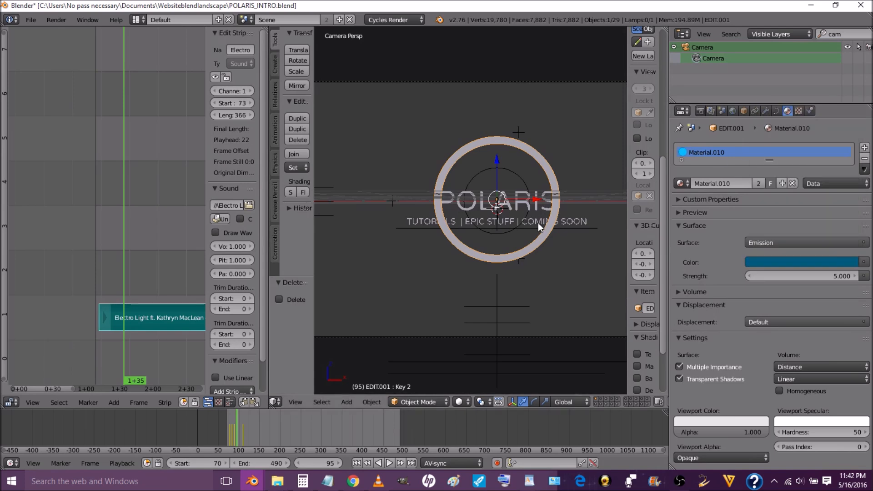
mouse_move(473, 212)
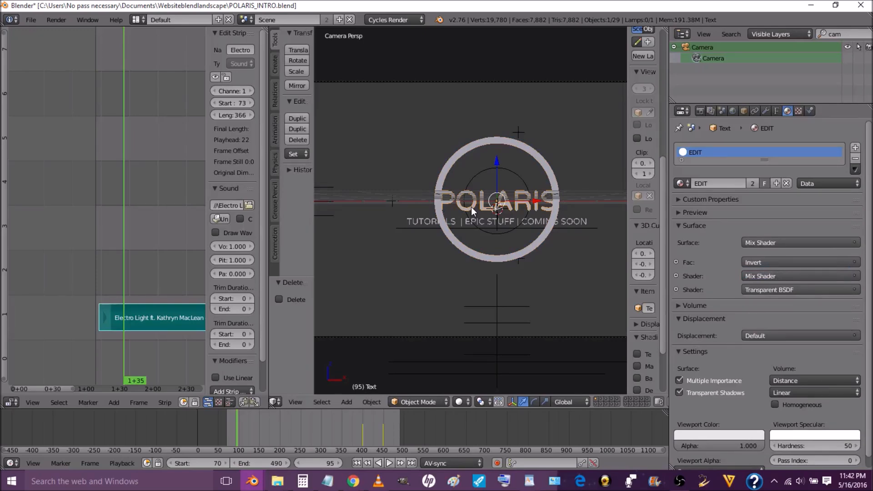
Step: Replace the POLARIS title text with 'MY CUSTOM TEXT'
click(417, 401)
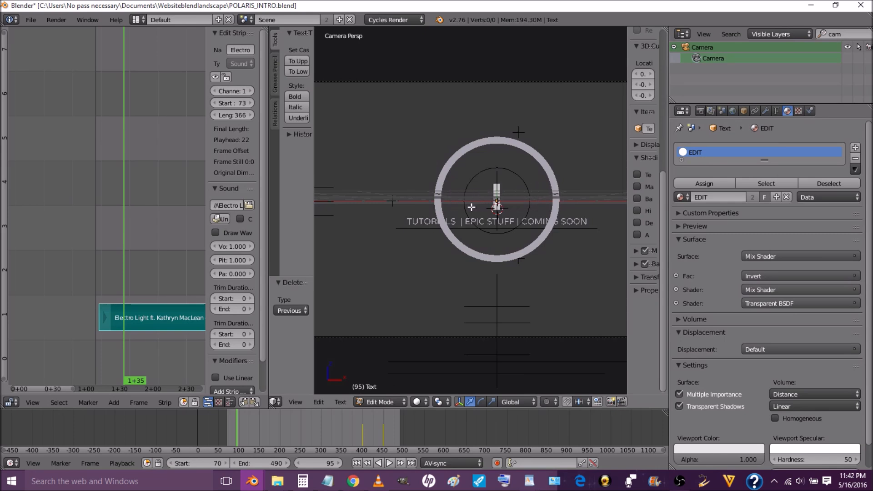
text(MY)
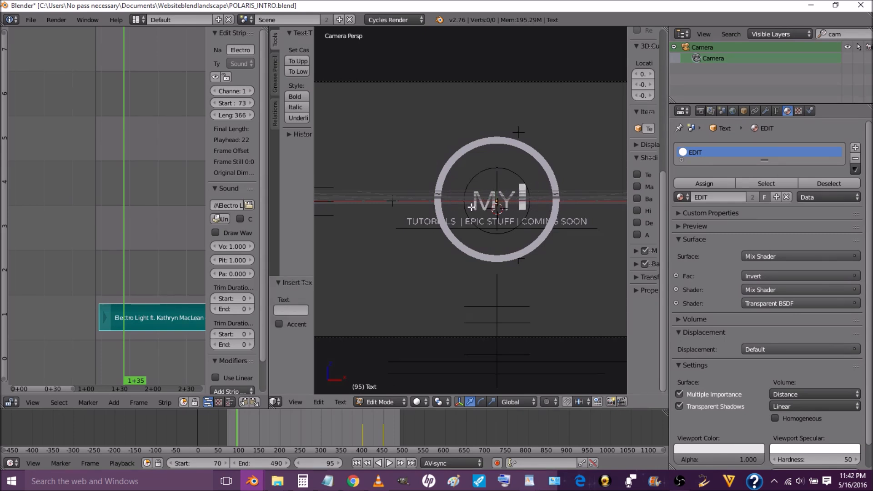
text(CUSTOM TE)
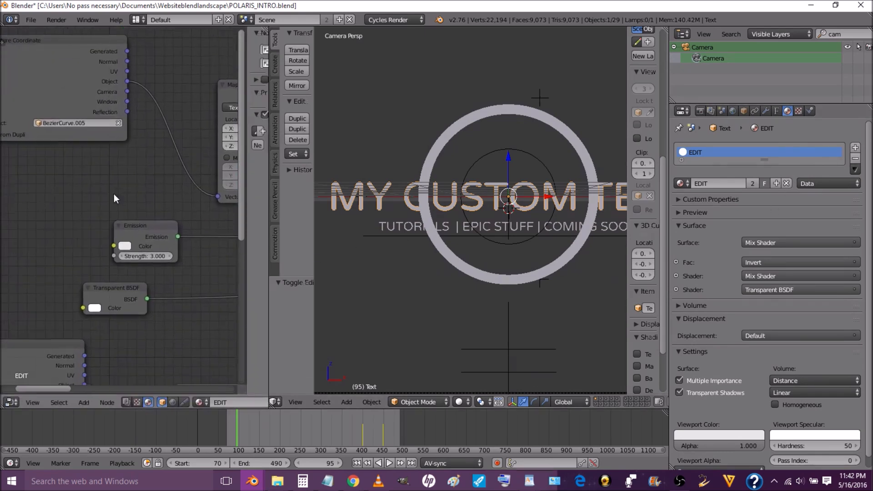
Step: Set the title text's Emission node colour to light blue and preview frame 199
click(124, 246)
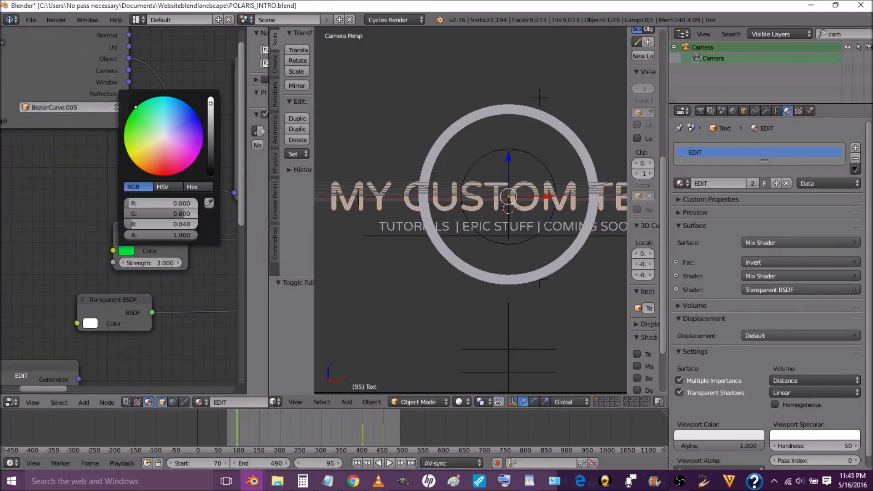
click(168, 114)
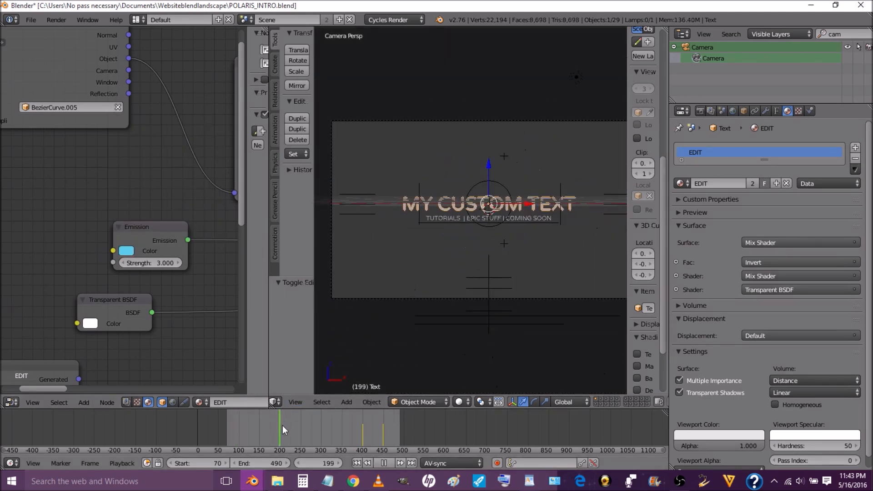
click(342, 423)
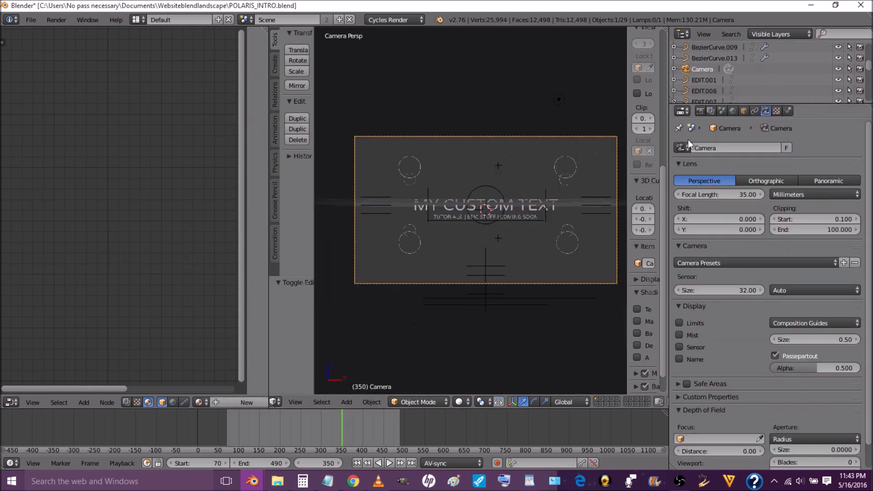
Step: Review the render settings: 1920×1080, 60 fps, frames 70–490, Xvid output
click(681, 111)
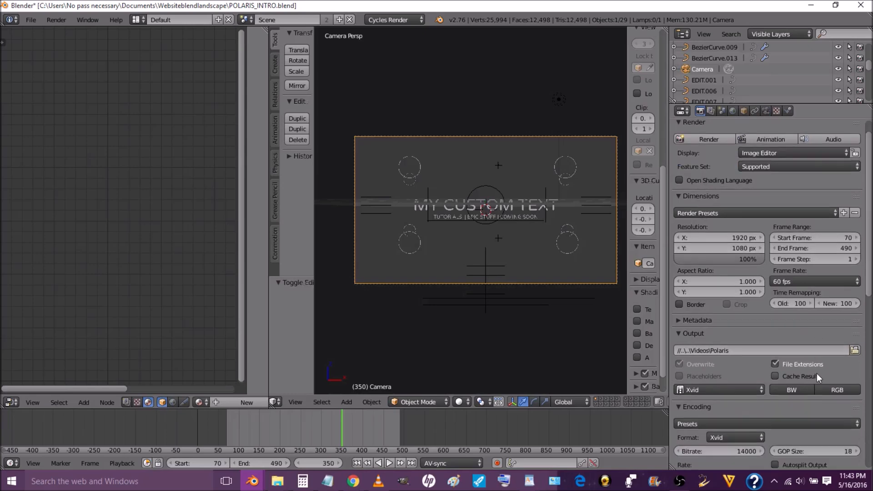
click(856, 350)
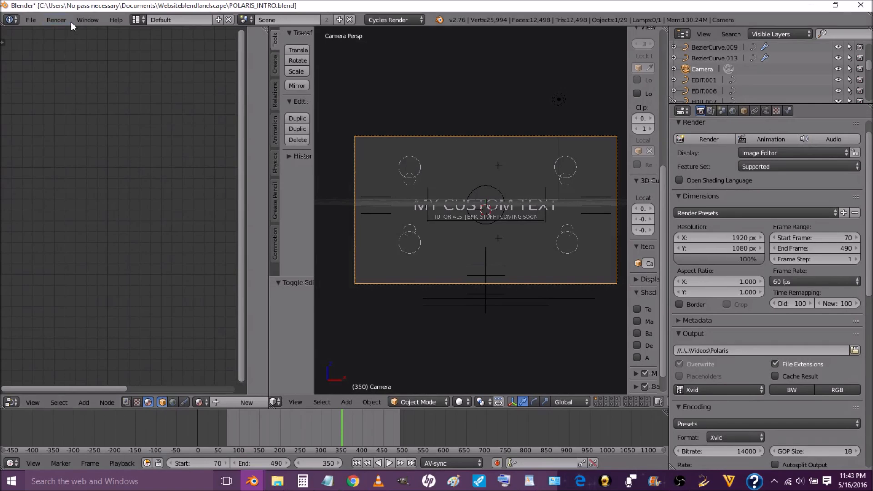
Step: Start Render Animation from the Render menu
click(55, 20)
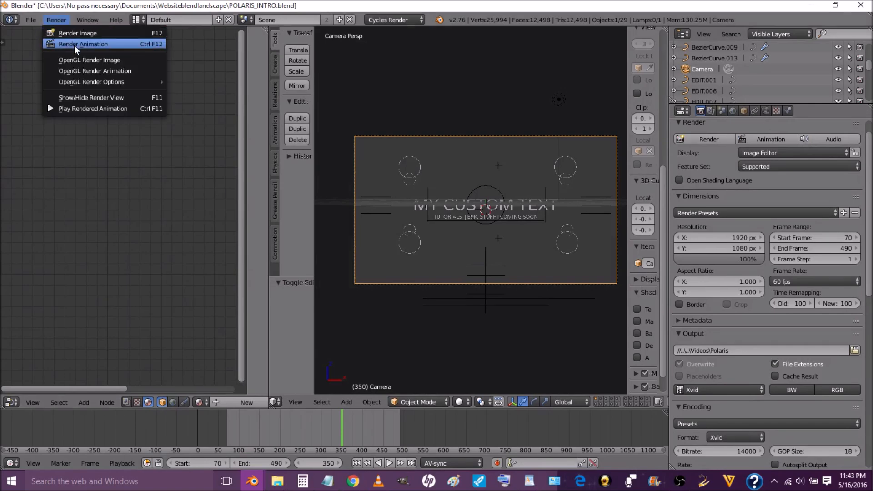
mouse_move(82, 44)
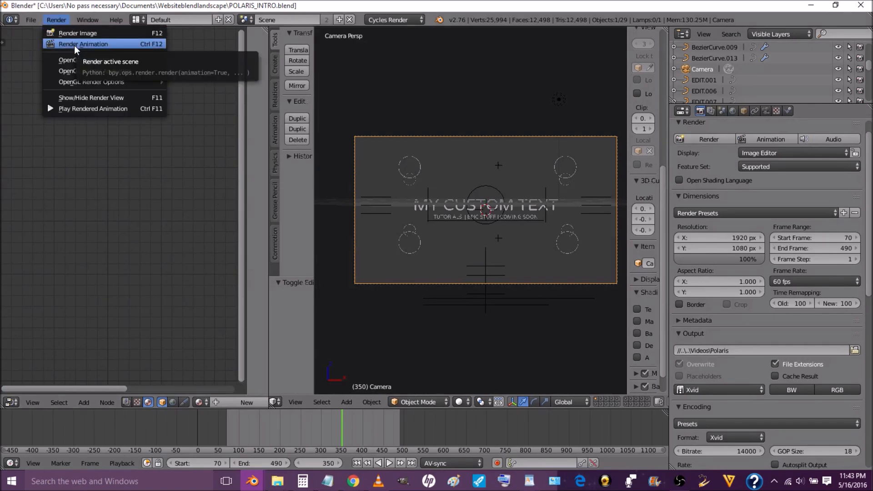
click(83, 44)
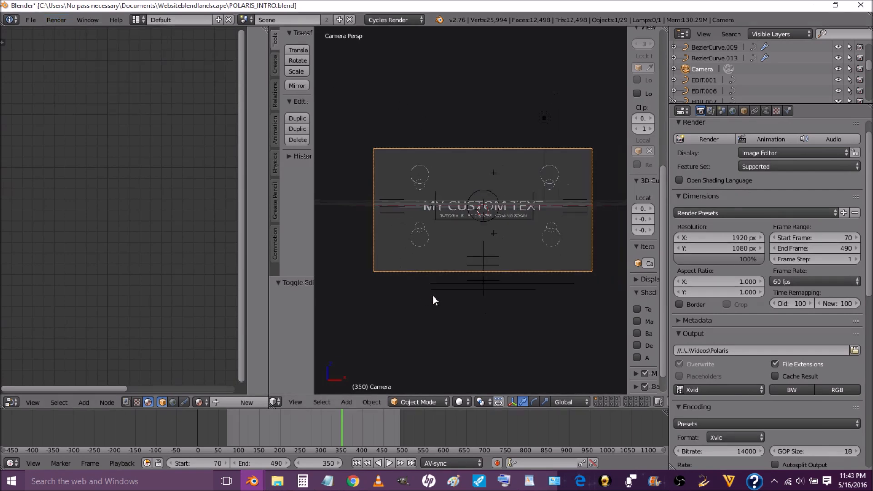